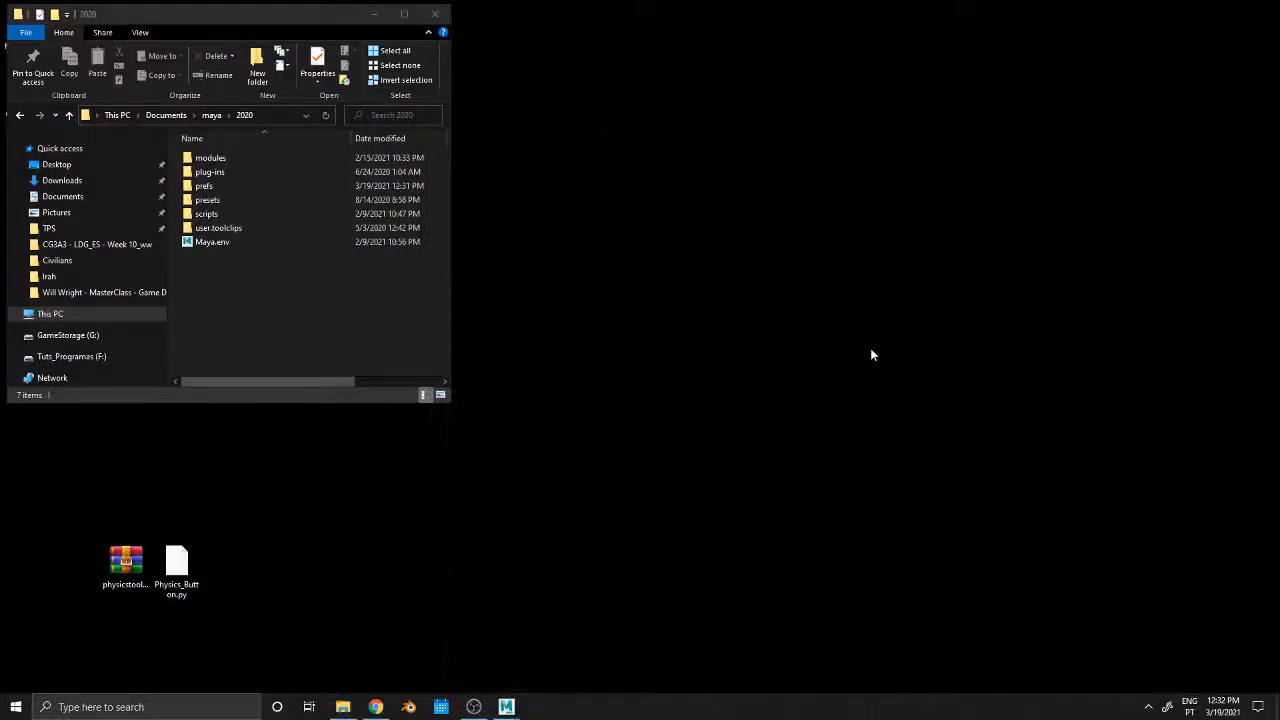
mouse_move(476, 528)
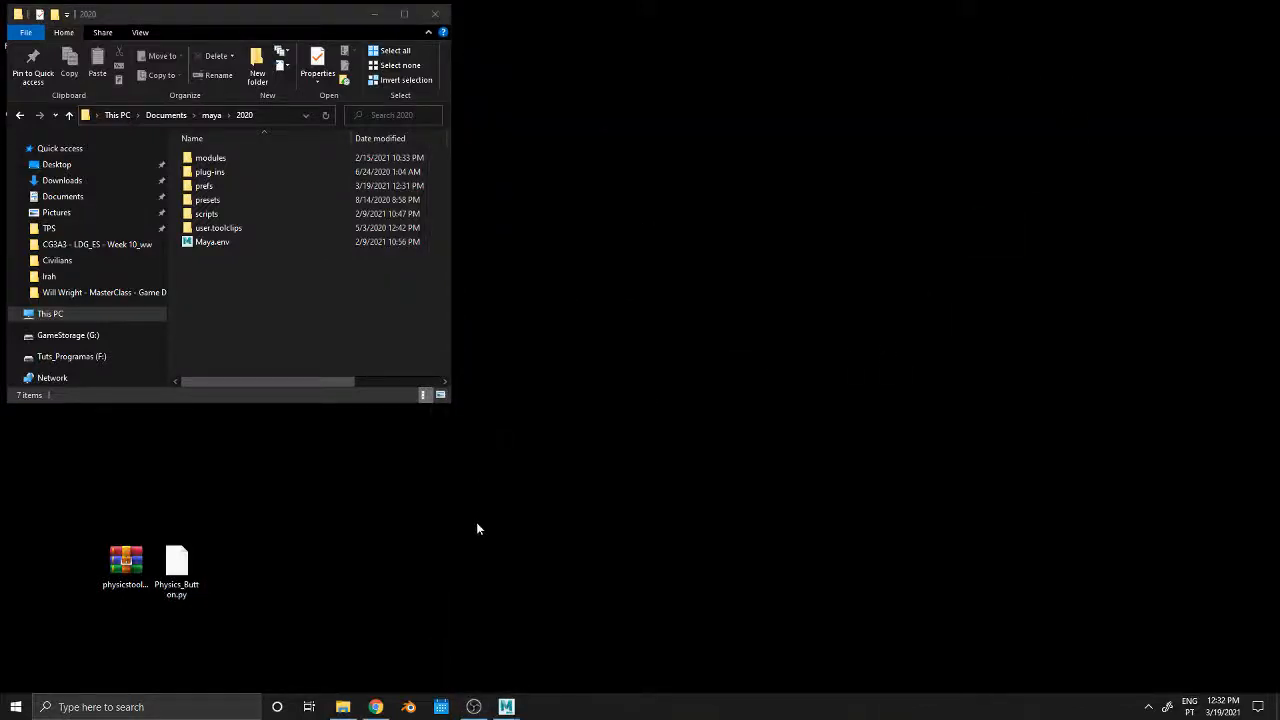
mouse_move(290, 556)
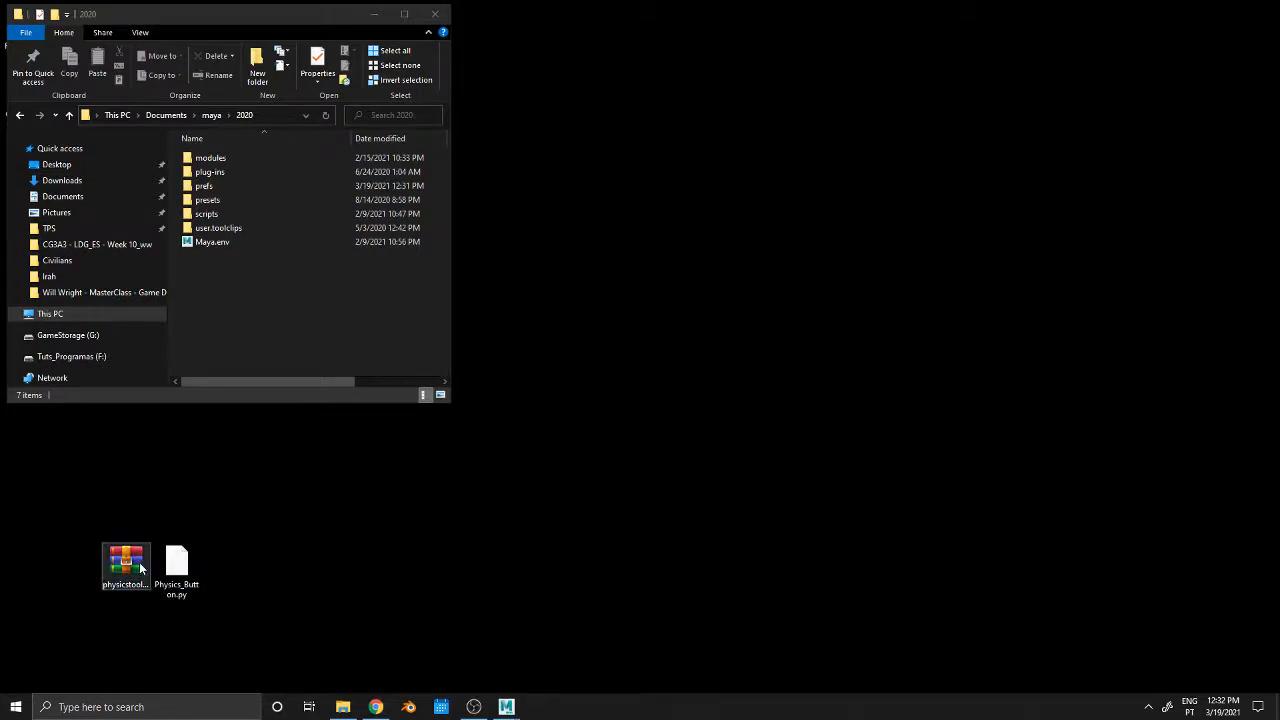
- Extract the physicstools archive's scripts and prefs folders into Documents\maya\2020 and close WinRAR
double_click(124, 560)
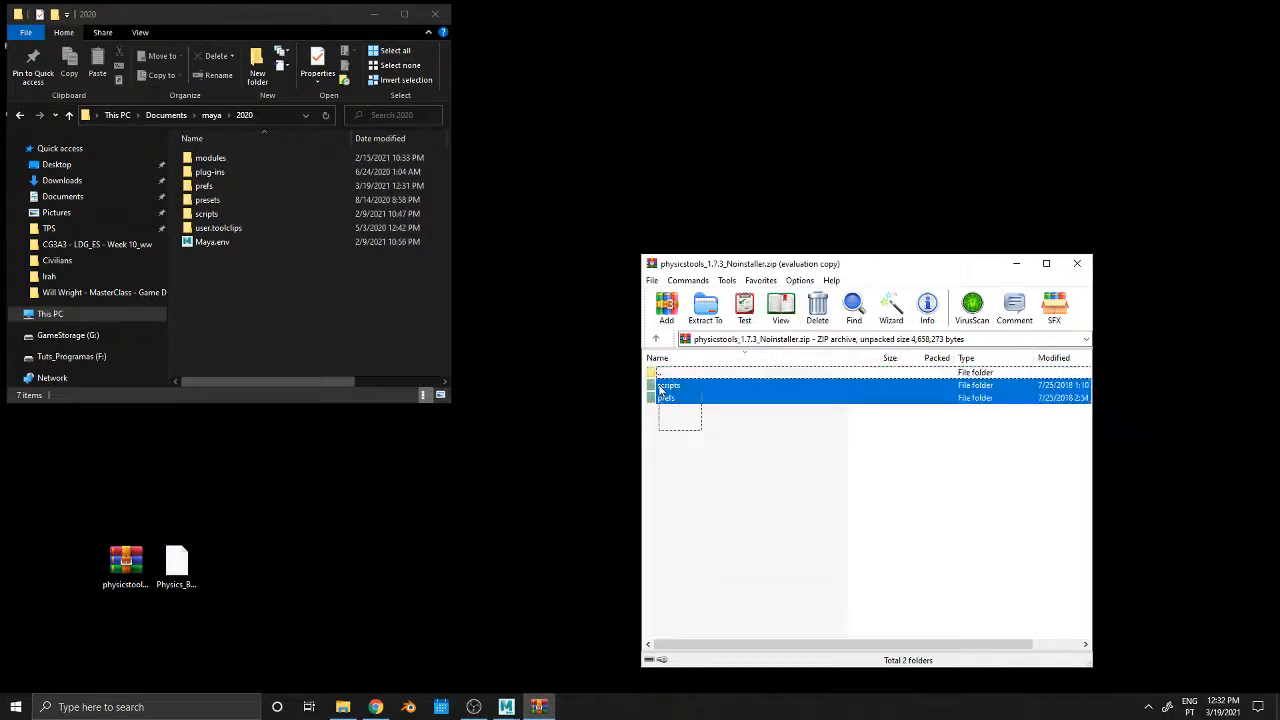
click(704, 308)
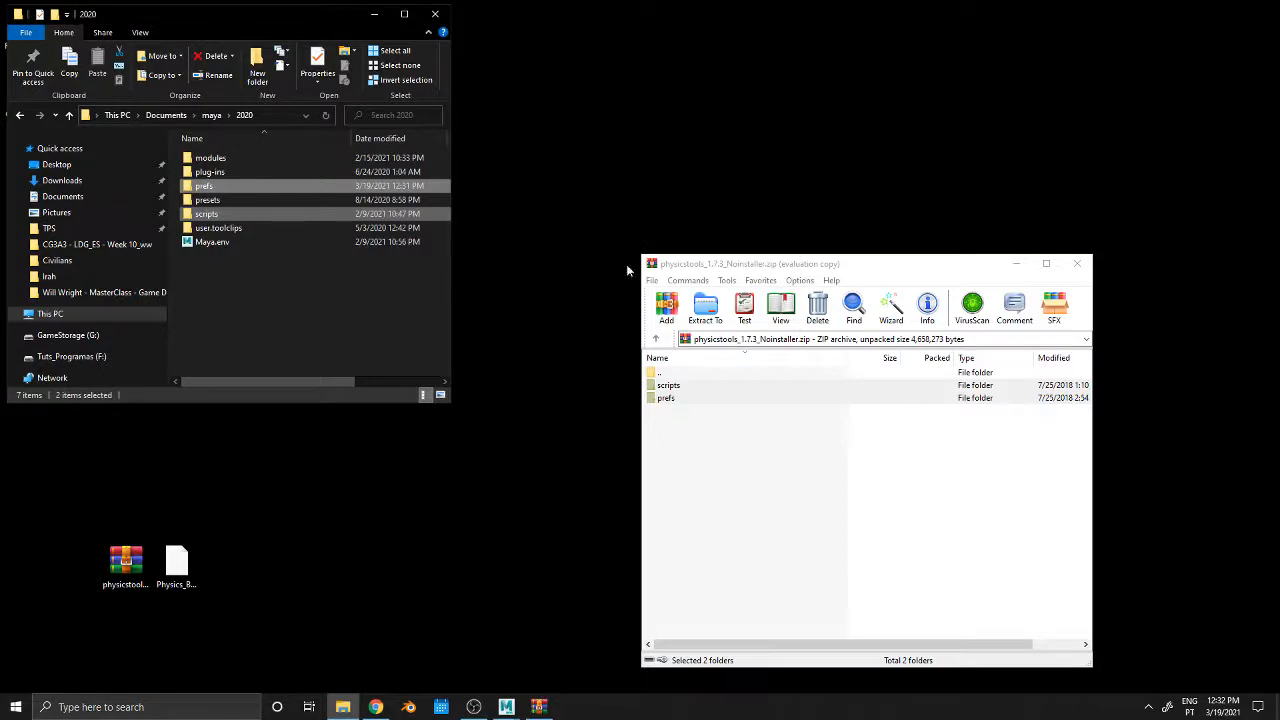
click(1076, 264)
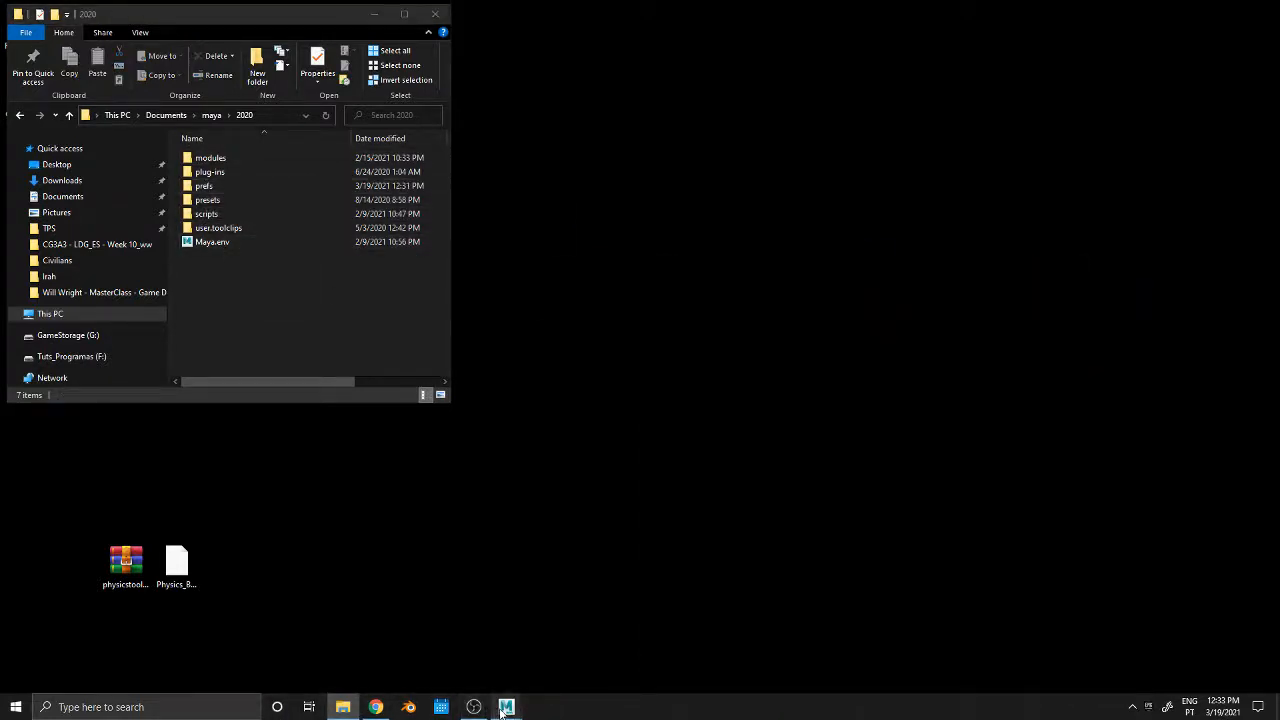
- Launch Maya 2020 from the taskbar and show the Script Editor with a Python tab
click(506, 708)
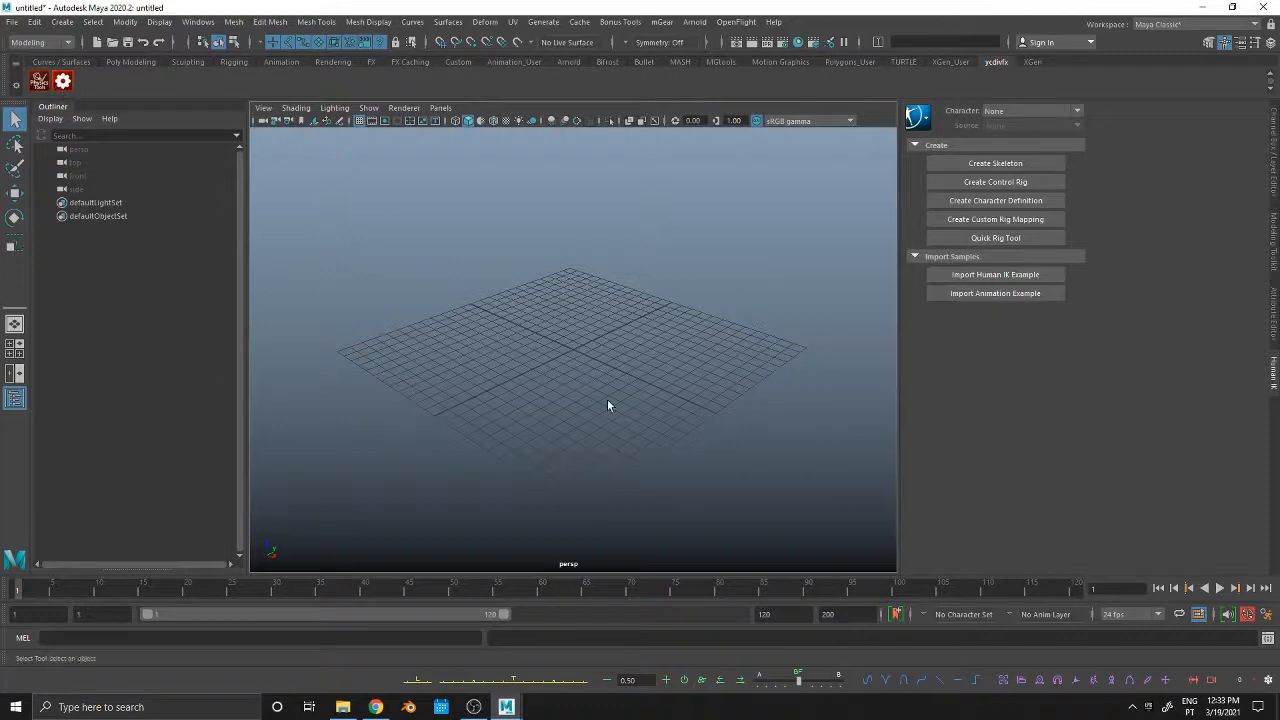
click(1268, 638)
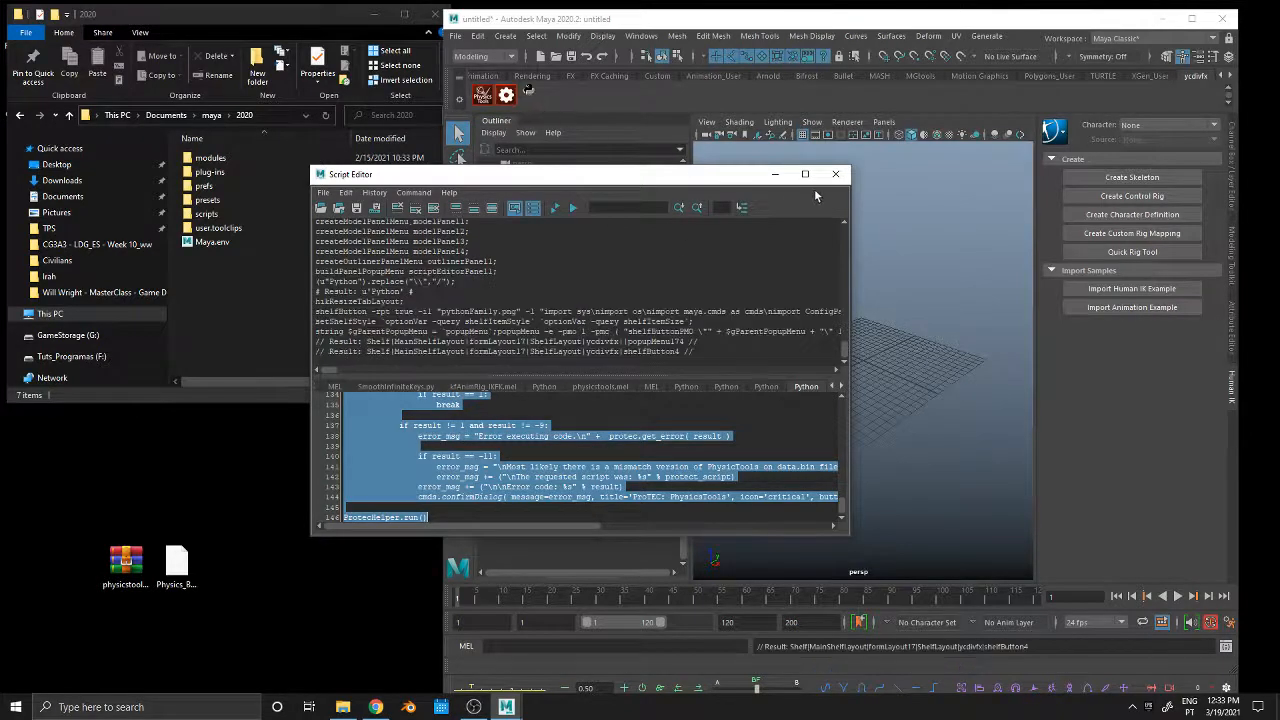
- Execute the Physics_Button.py code so a PhysicsTools shelf button is created, then dismiss the editor
click(836, 174)
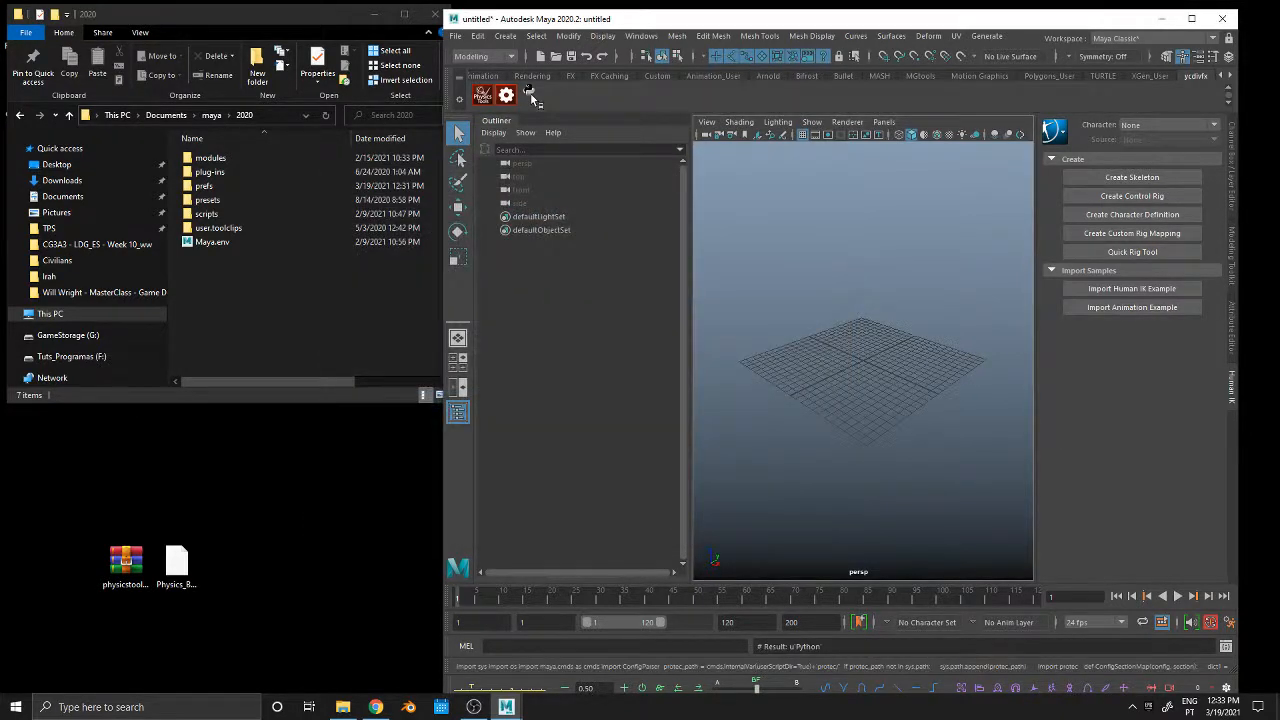
mouse_move(568, 124)
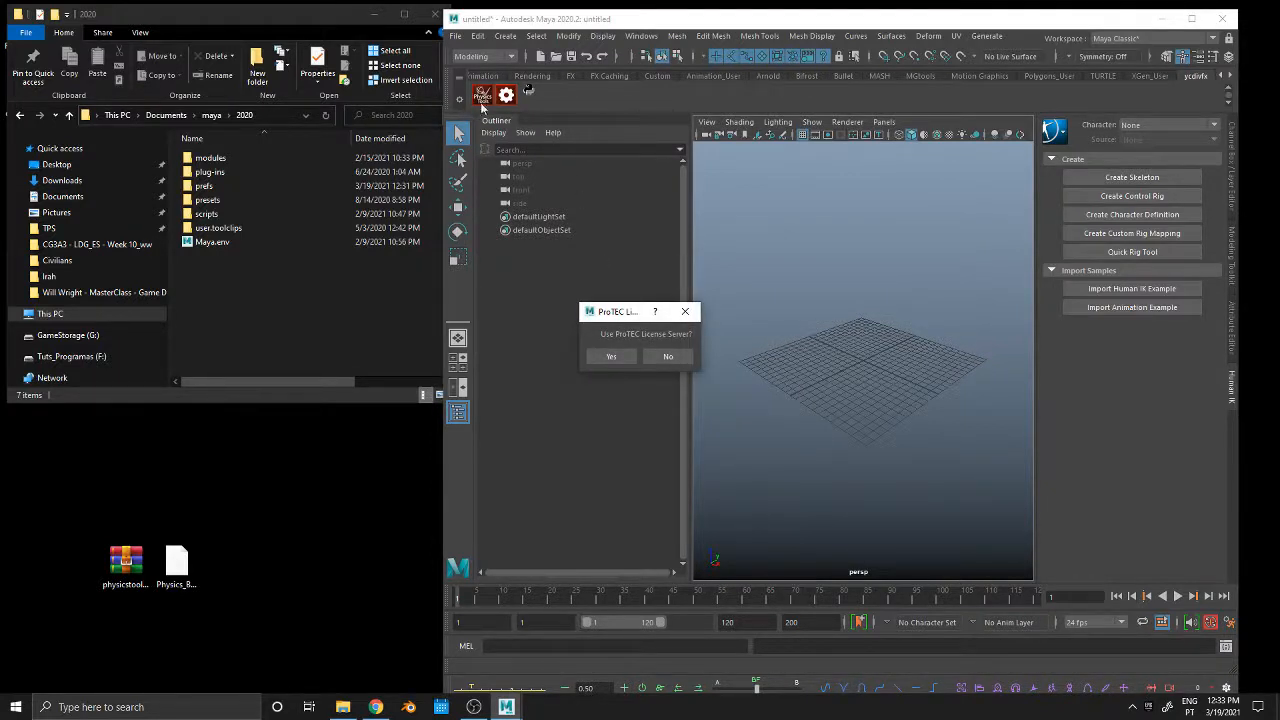
mouse_move(668, 356)
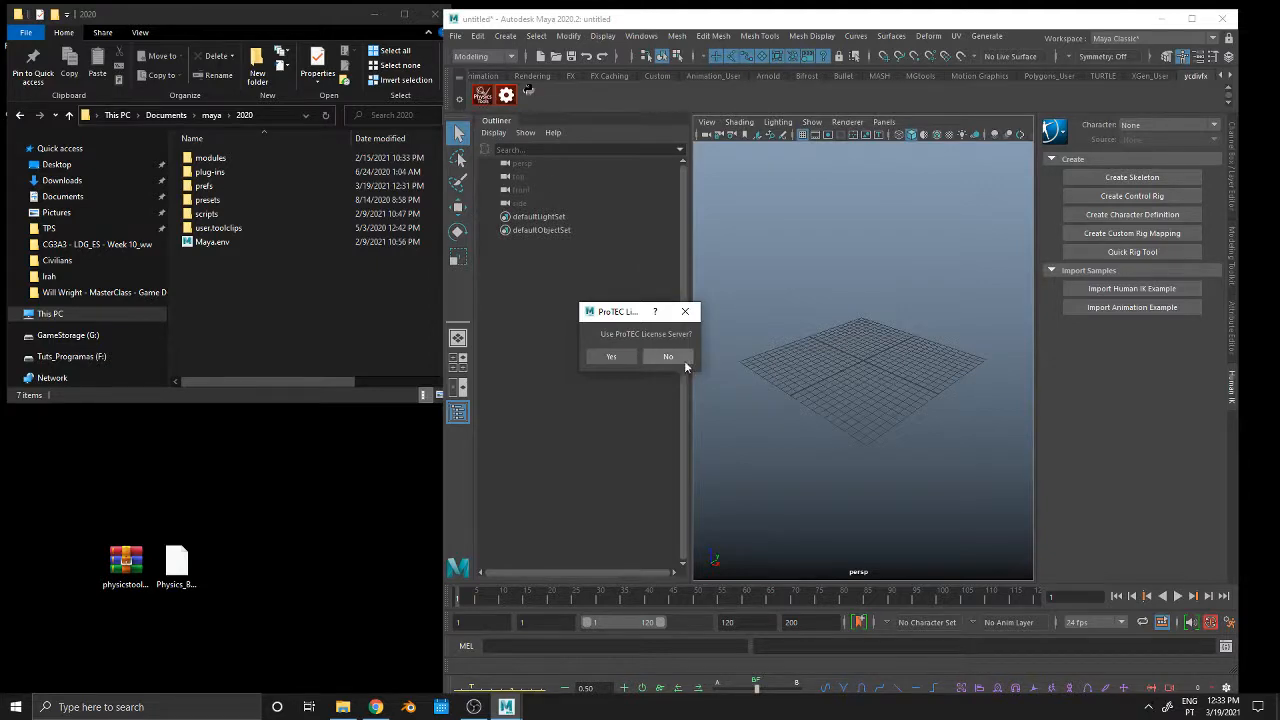
- Answer No to the PhysicsTools license server prompt, bringing up the Locate license file browser
click(612, 356)
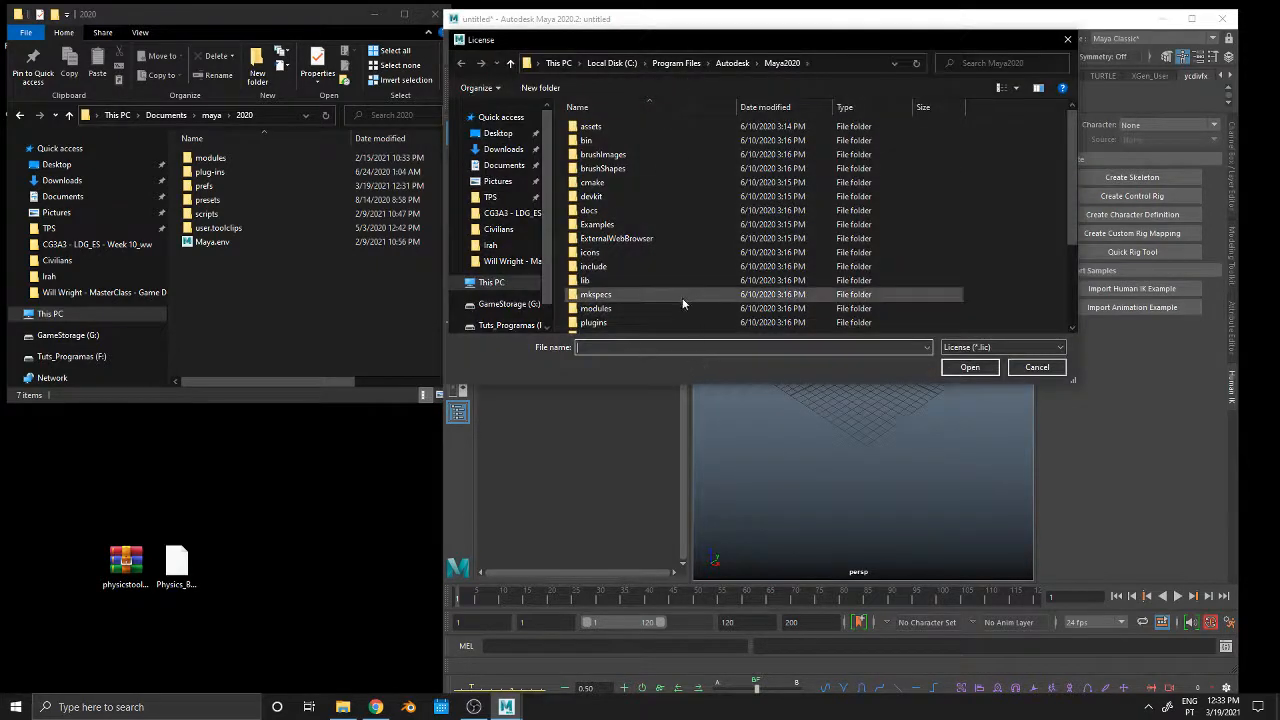